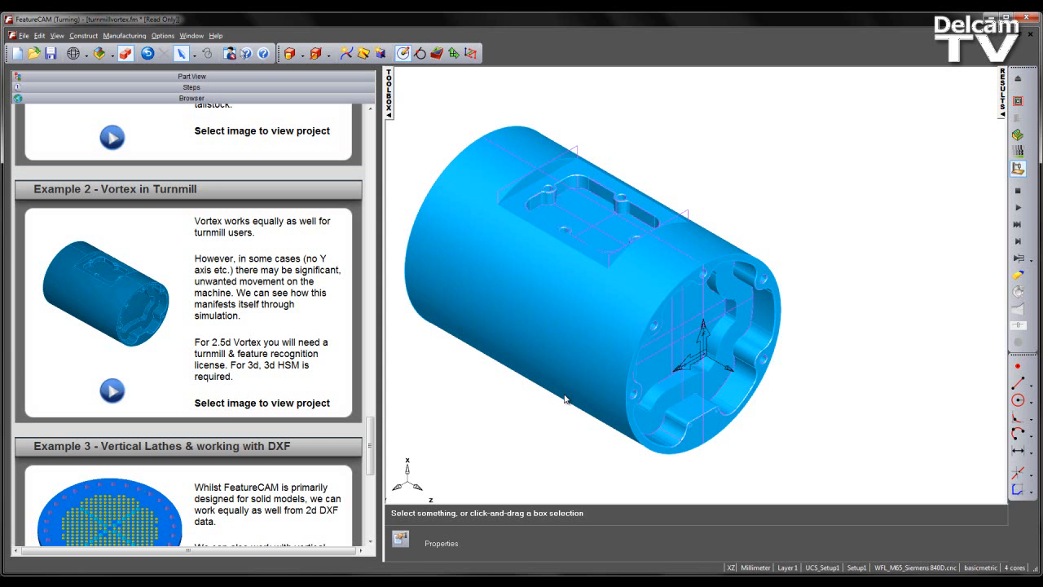
pyautogui.moveTo(236, 100)
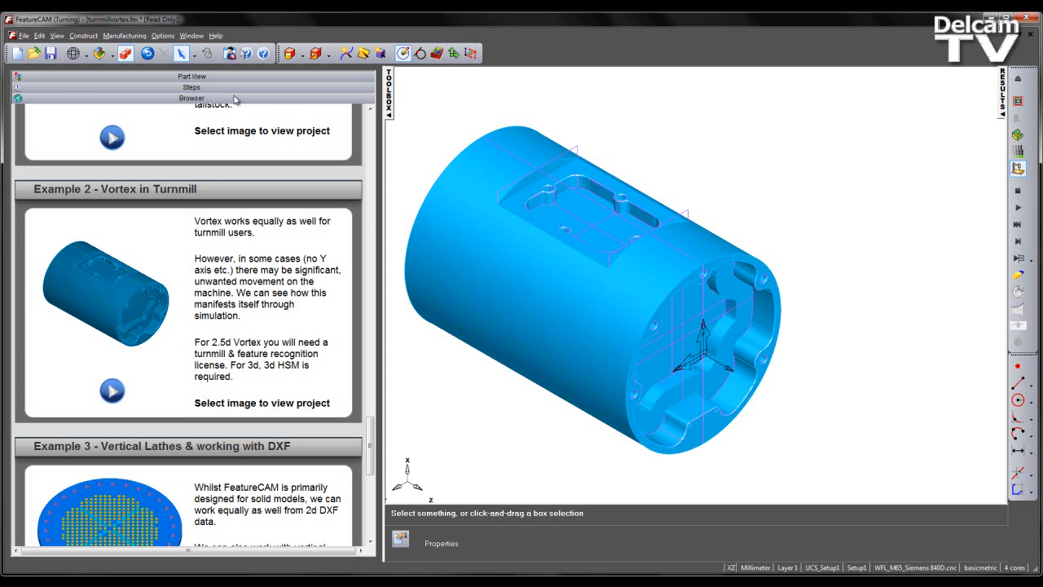
# Show the part's feature tree and face the cylinder's pocketed end straight-on.
pyautogui.click(192, 76)
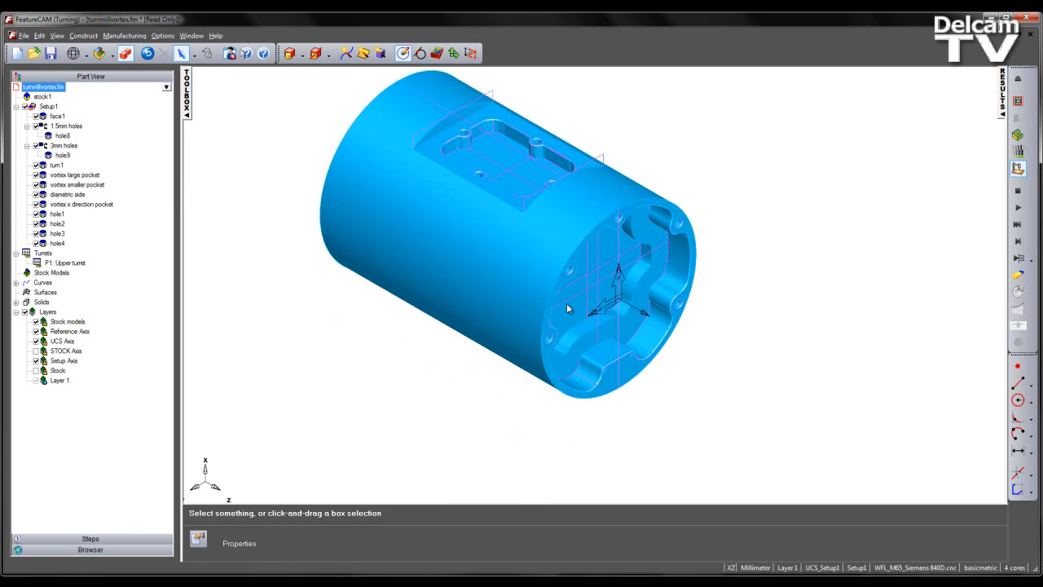
pyautogui.scroll(3)
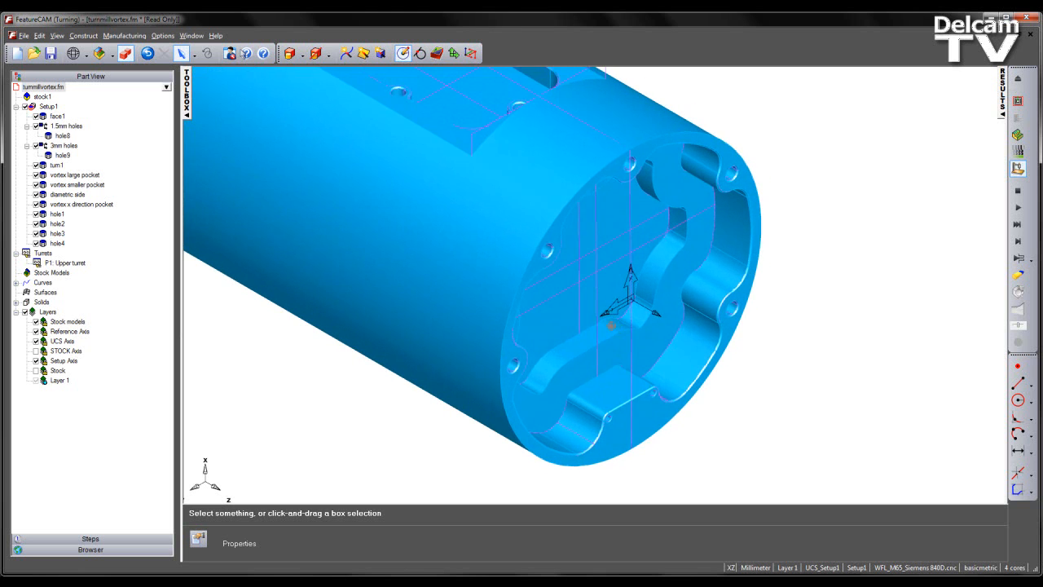
pyautogui.moveTo(611, 326); pyautogui.dragTo(570, 358)
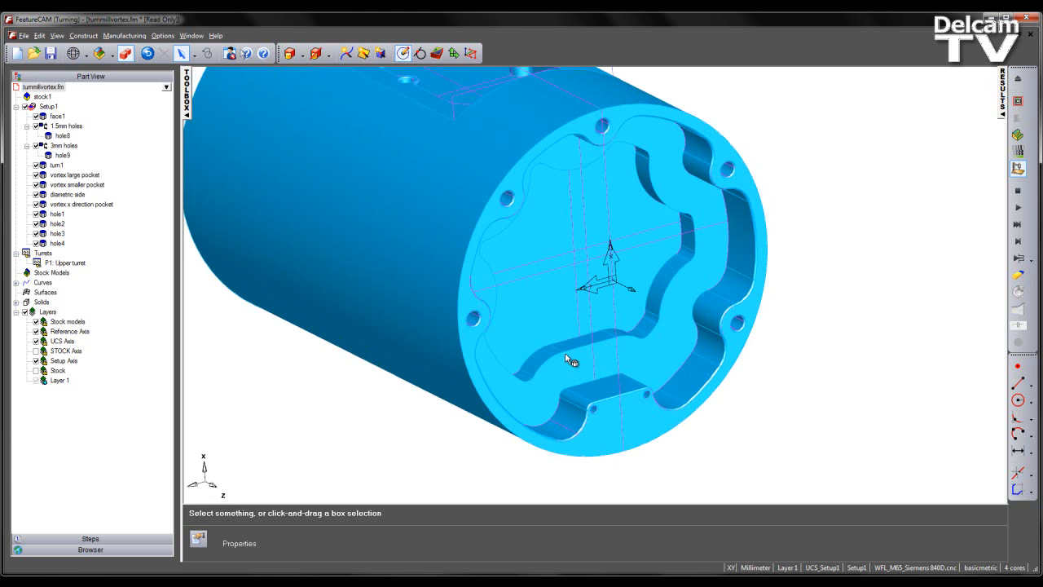
# Select the vortex large pocket, then the vortex smaller pocket feature in the tree.
pyautogui.click(75, 174)
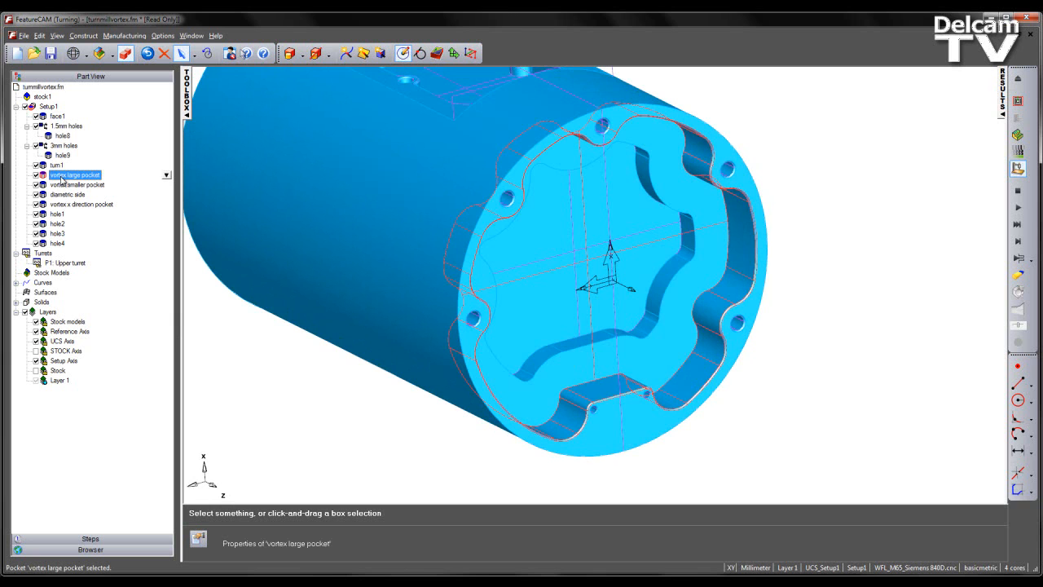
pyautogui.moveTo(469, 313)
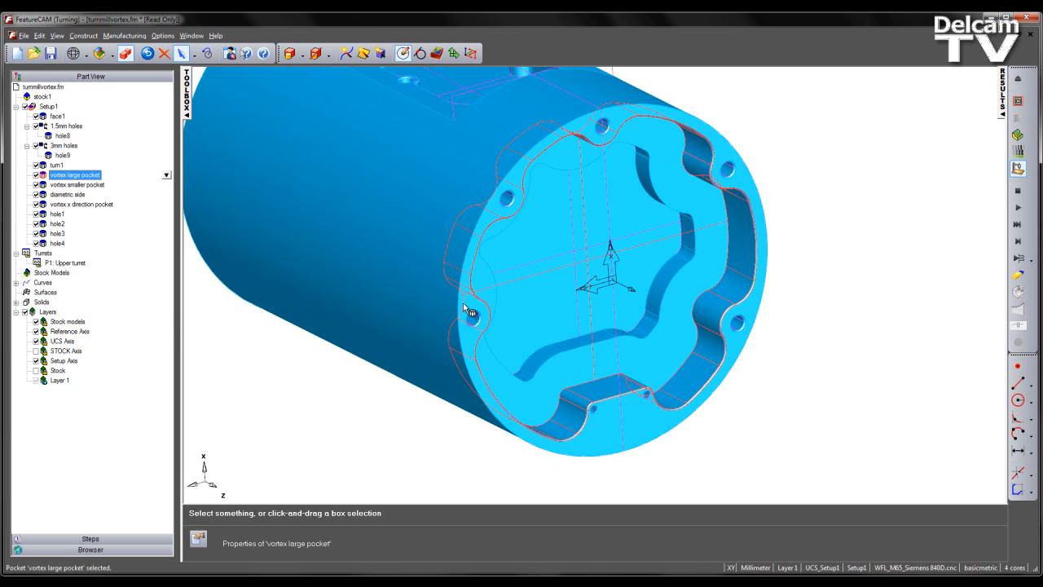
pyautogui.moveTo(92, 189)
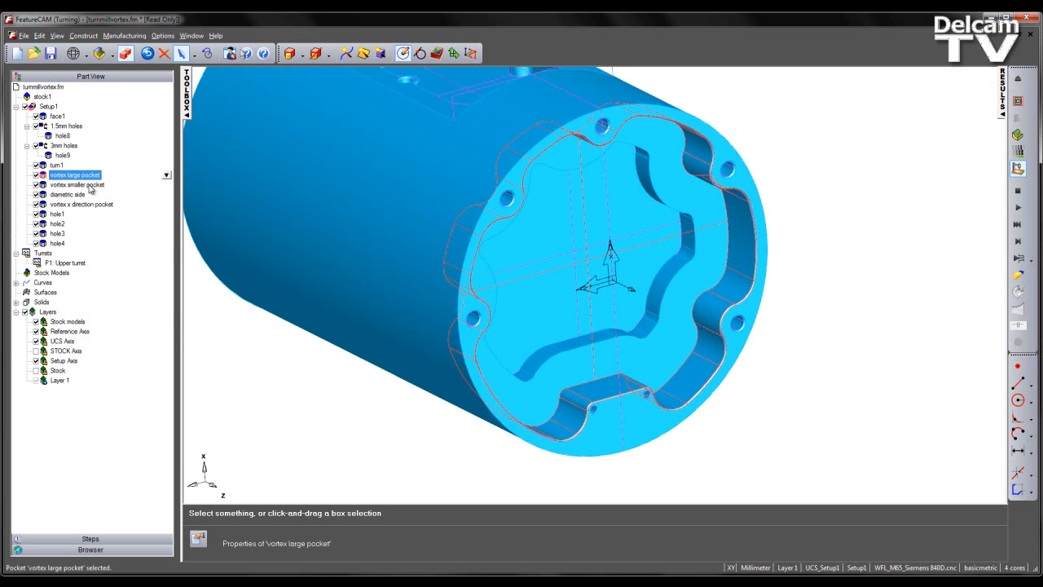
pyautogui.click(77, 184)
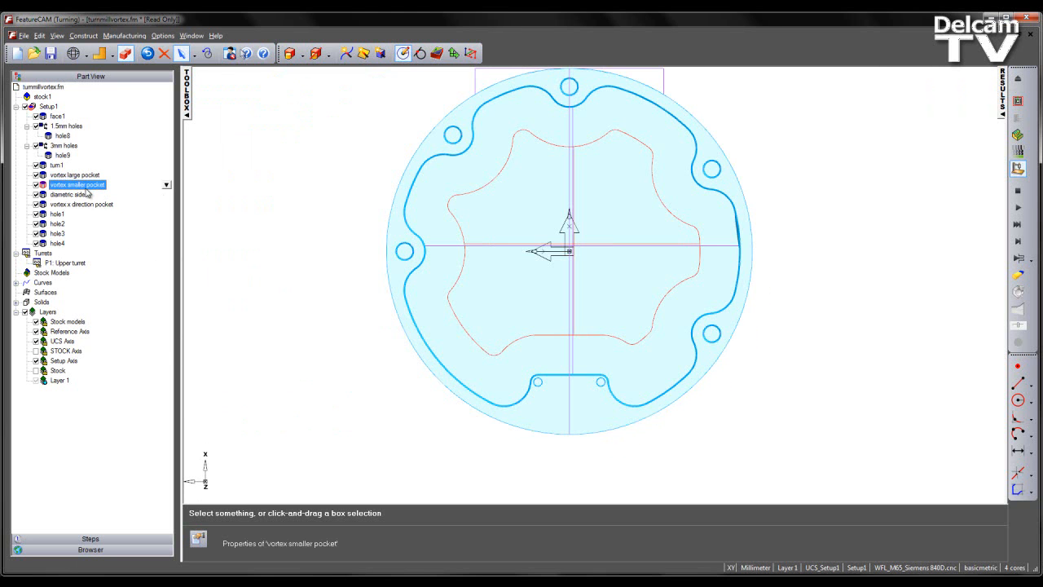
# Preview the large vortex pocket's toolpath from its properties dialog.
pyautogui.doubleClick(75, 174)
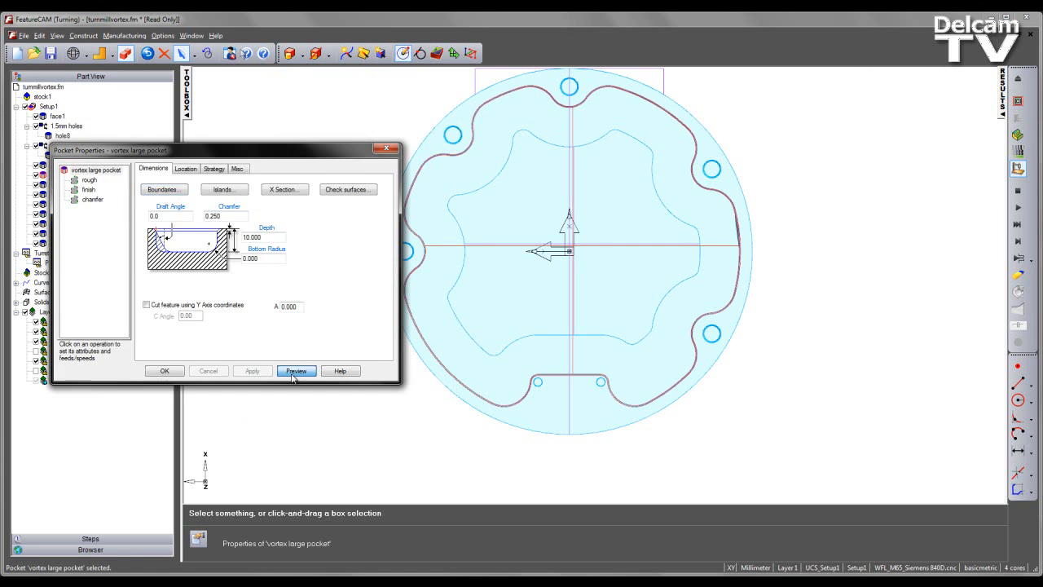
pyautogui.click(297, 371)
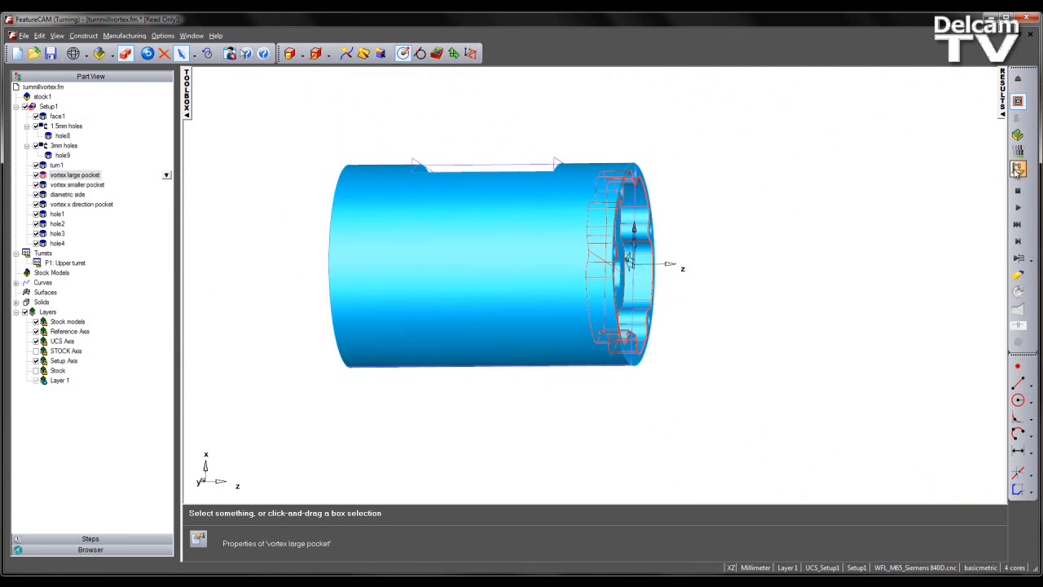
pyautogui.click(1017, 207)
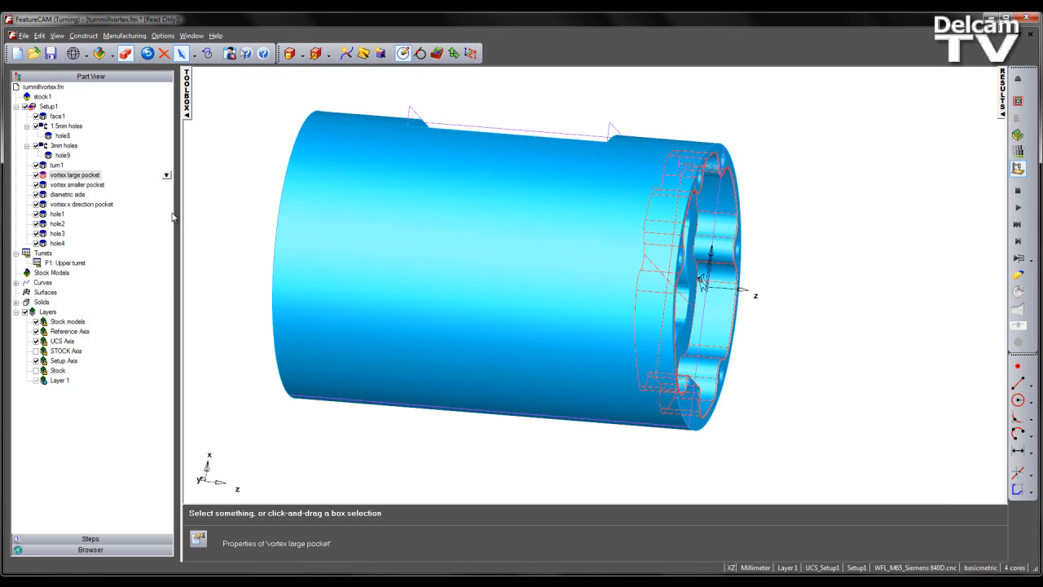
pyautogui.moveTo(78, 180)
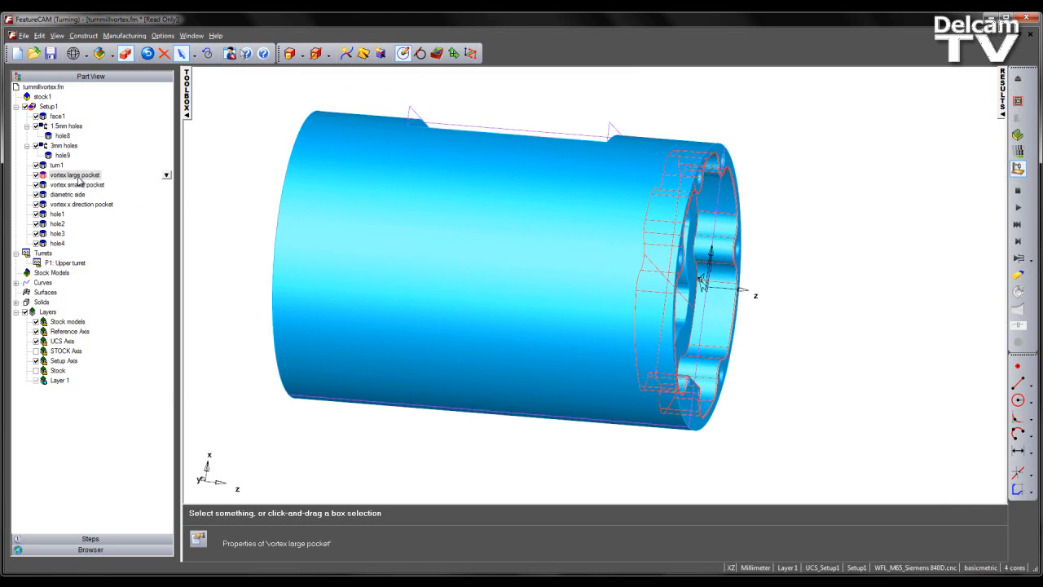
pyautogui.doubleClick(75, 174)
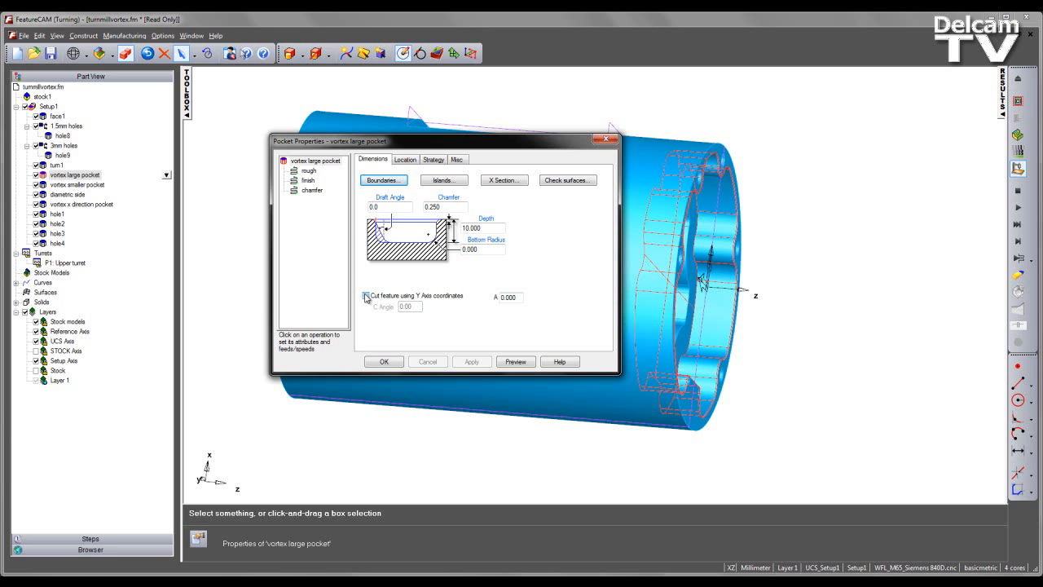
pyautogui.click(365, 296)
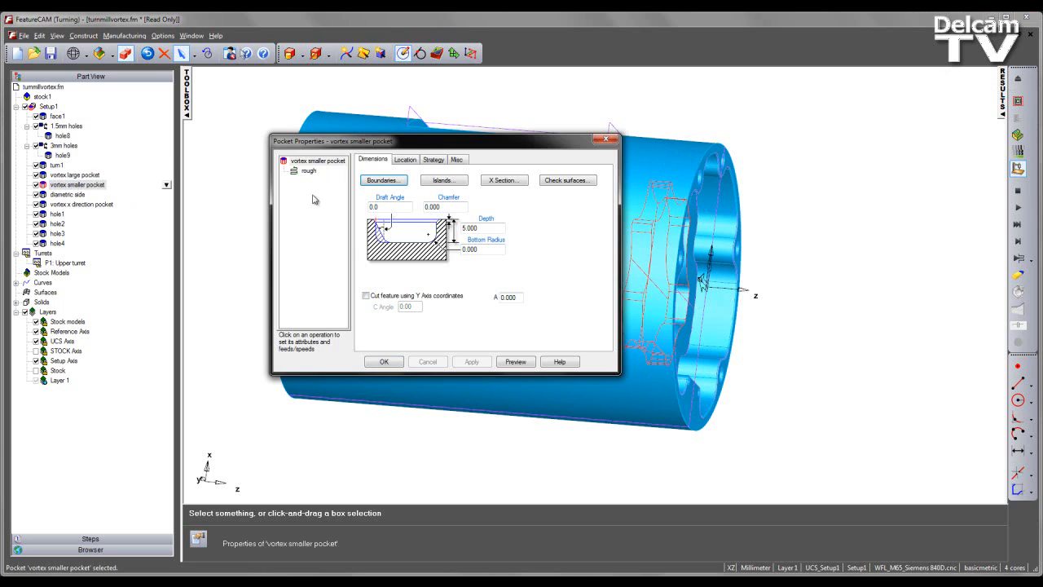
pyautogui.click(365, 295)
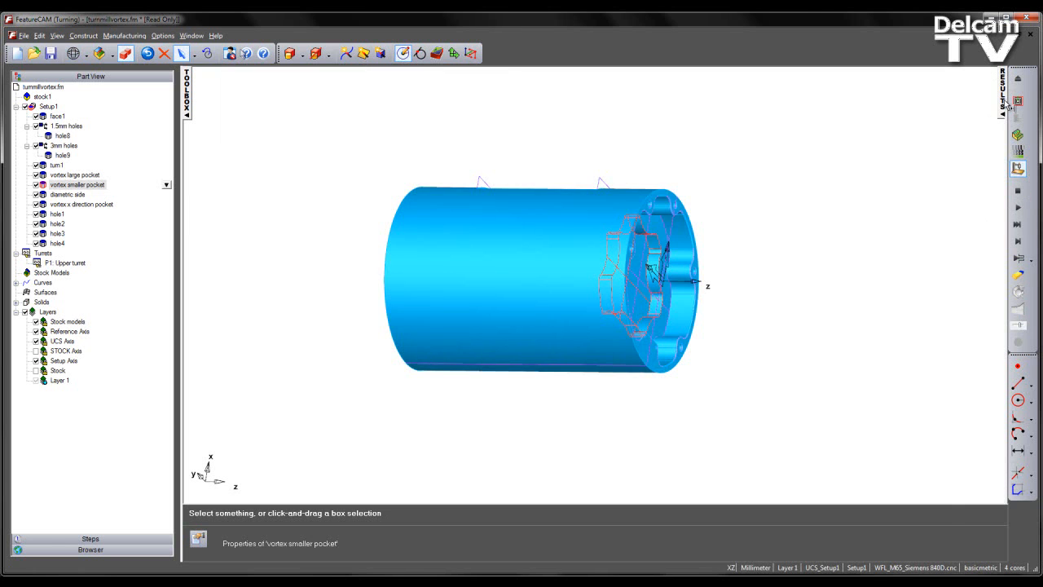
pyautogui.moveTo(727, 236)
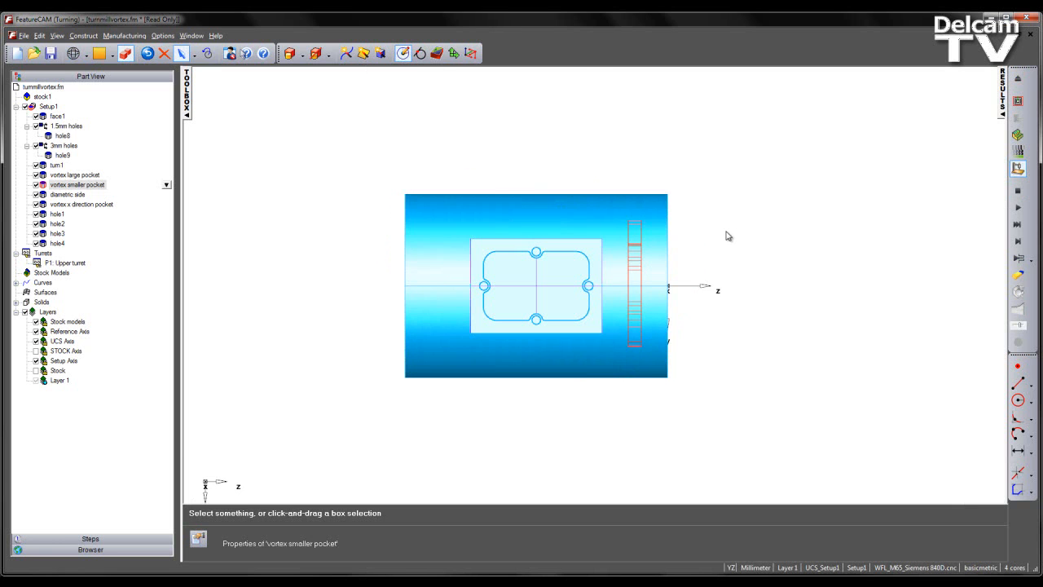
pyautogui.moveTo(529, 224)
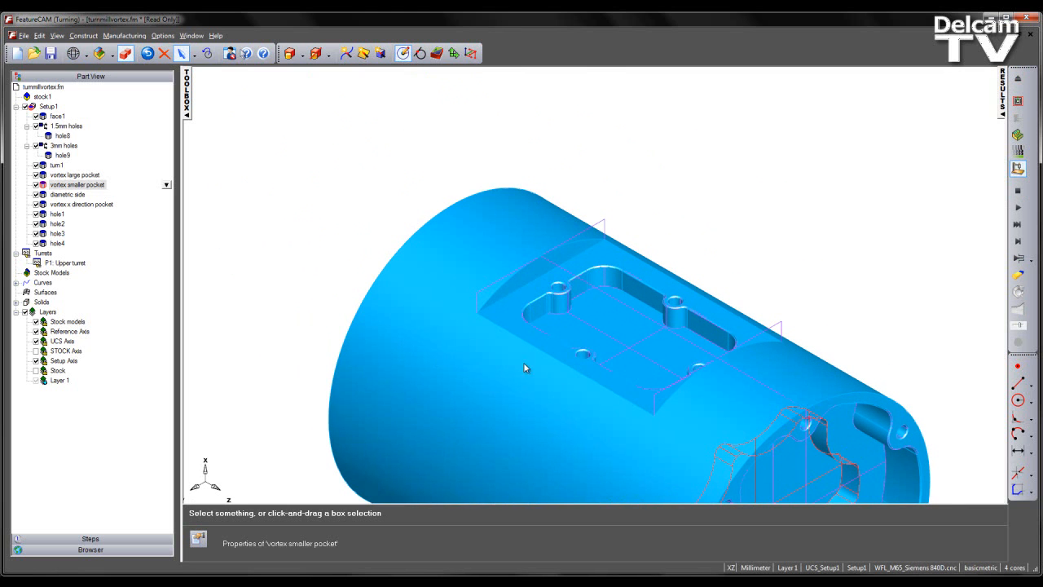
# Review the vortex x direction pocket's Vortex stepover settings and accept them.
pyautogui.click(82, 203)
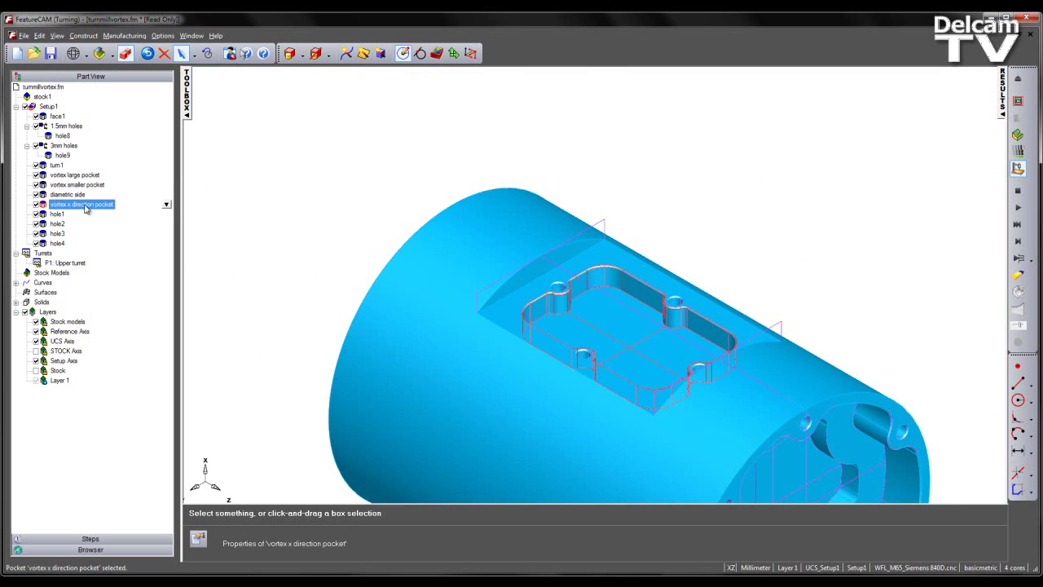
pyautogui.doubleClick(81, 204)
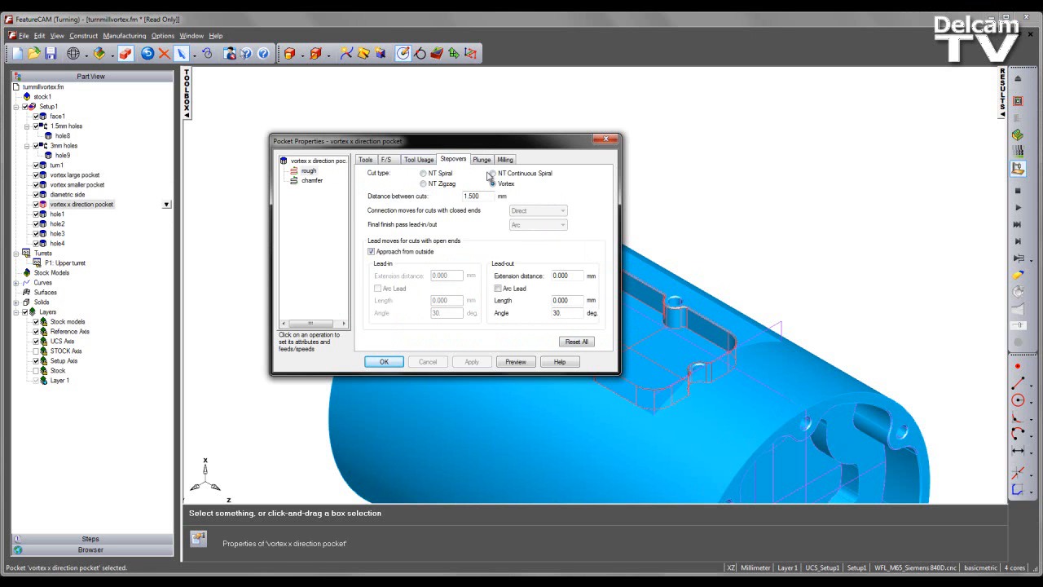
pyautogui.click(385, 362)
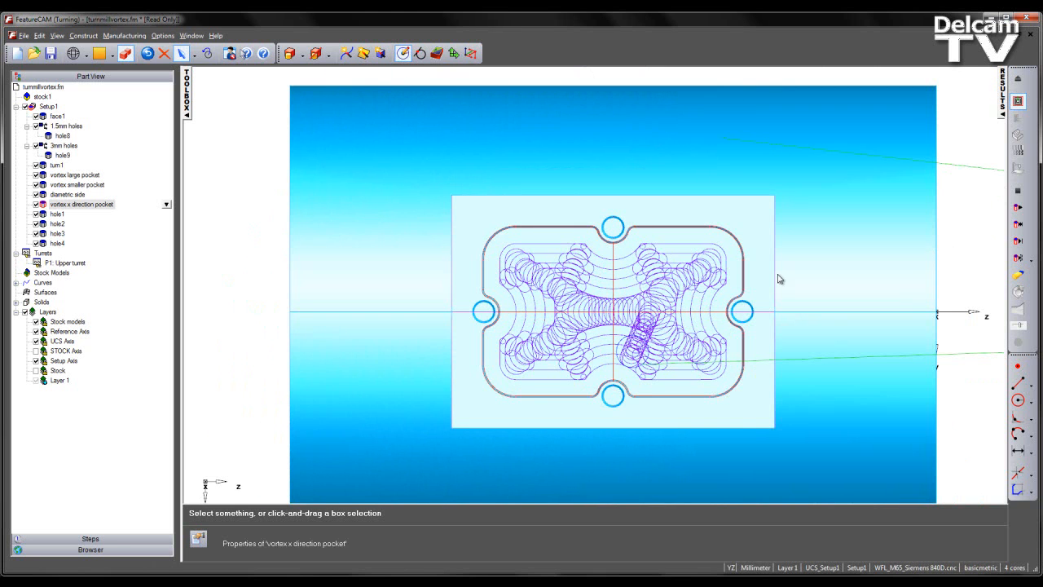
pyautogui.moveTo(535, 404)
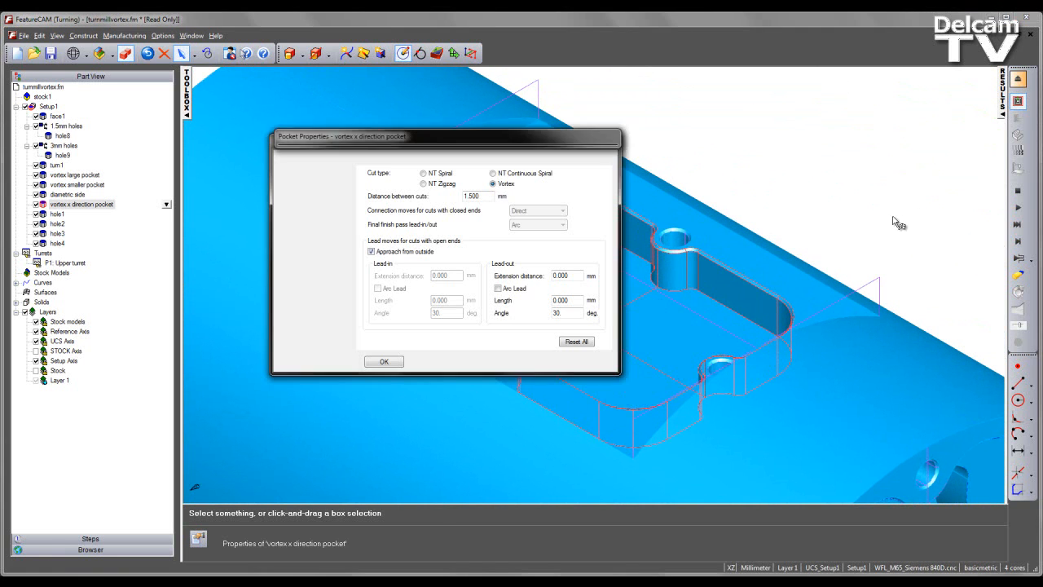
pyautogui.click(383, 362)
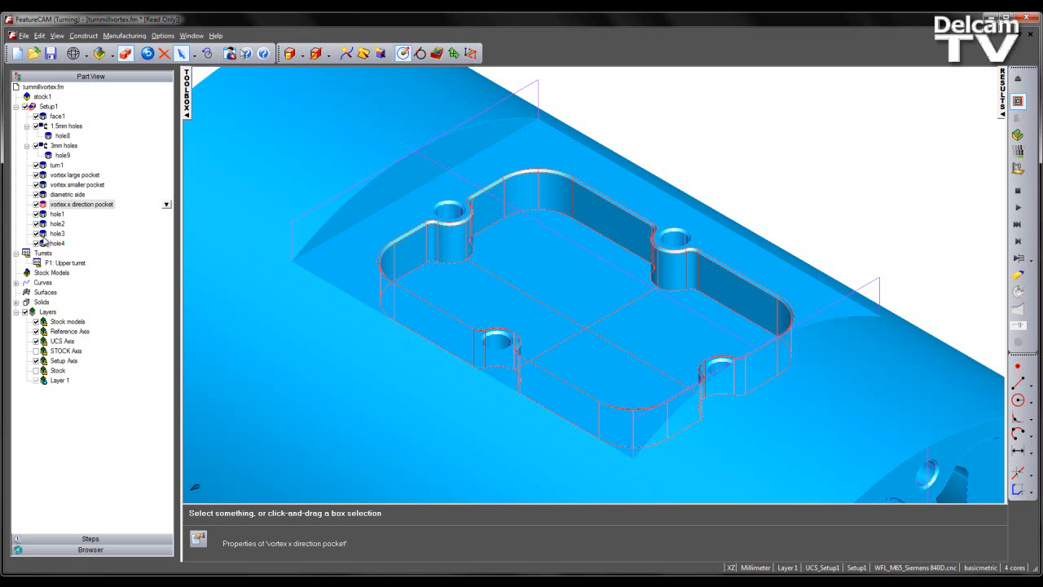
# Create pocket1 as a Turn/Mill pocket recognized automatically from the picked floor, normal to surface, selecting all surfaces.
pyautogui.click(82, 204)
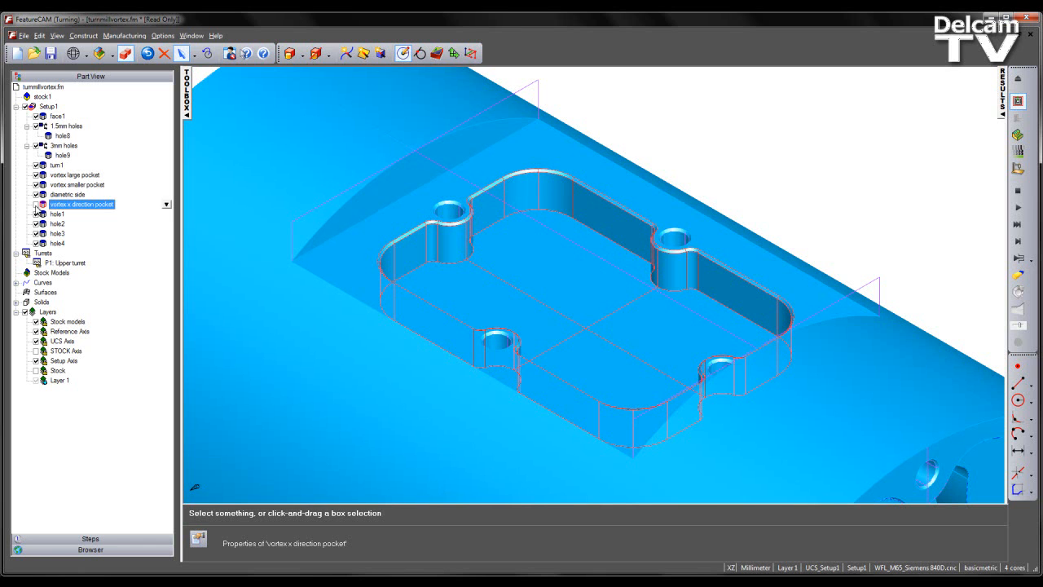
pyautogui.moveTo(497, 202)
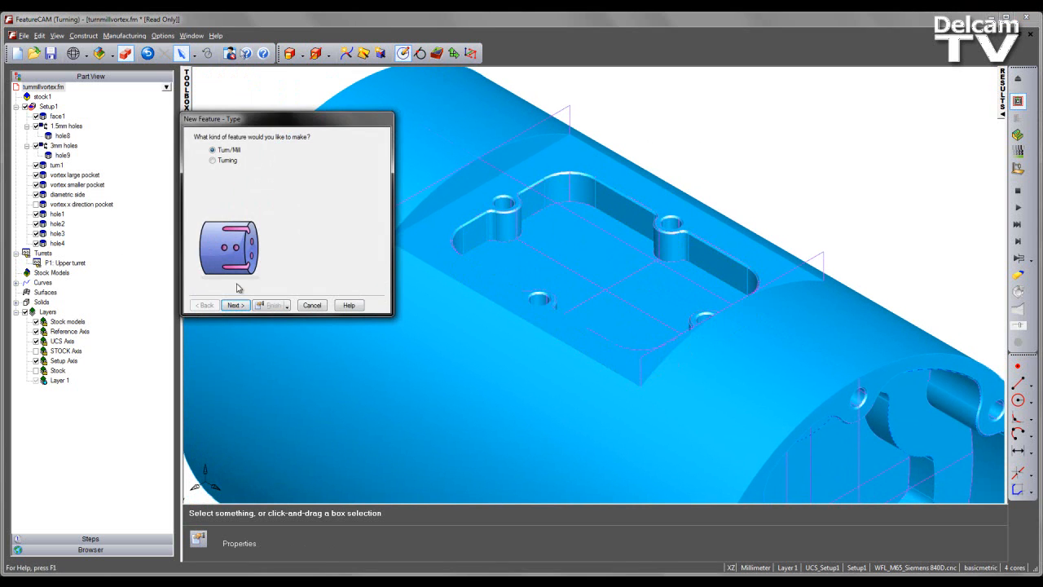
pyautogui.click(234, 305)
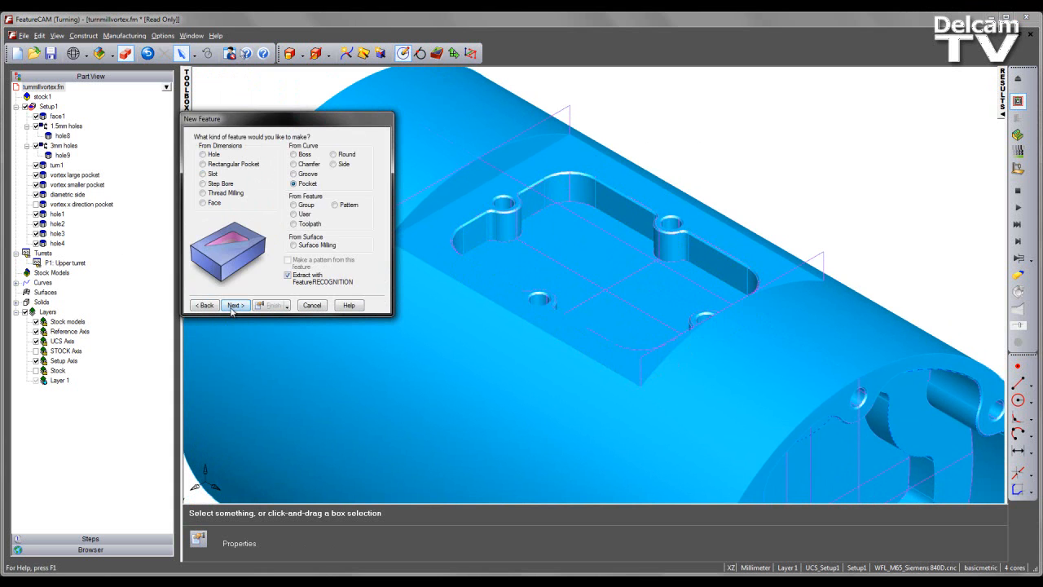
pyautogui.click(234, 305)
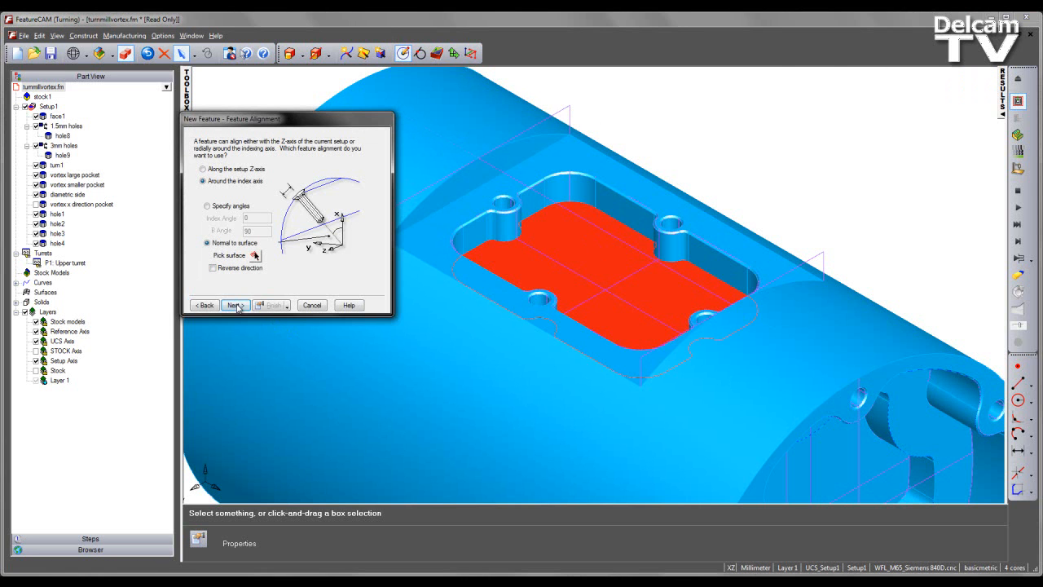
pyautogui.click(235, 305)
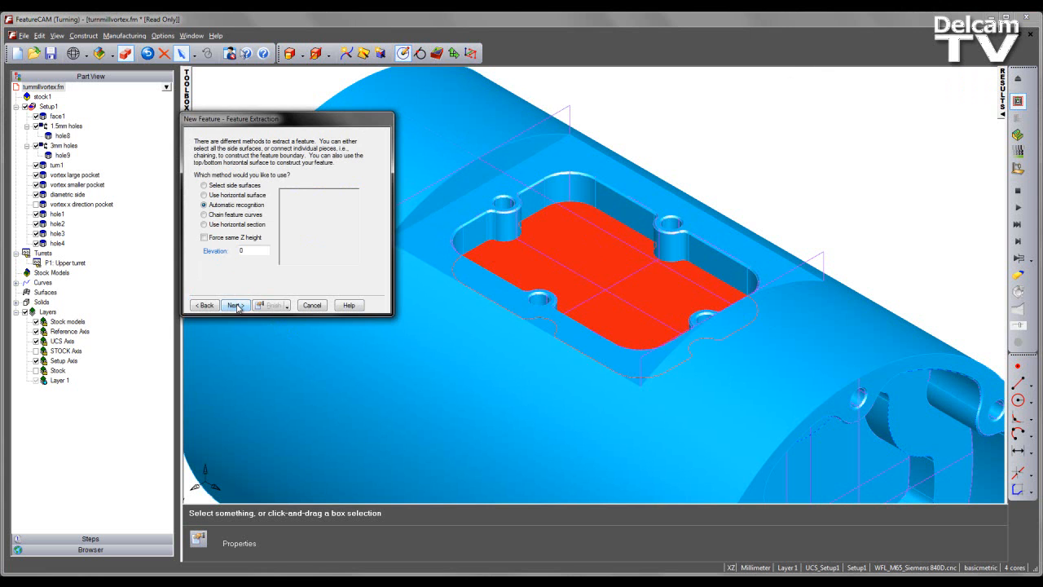
pyautogui.click(235, 305)
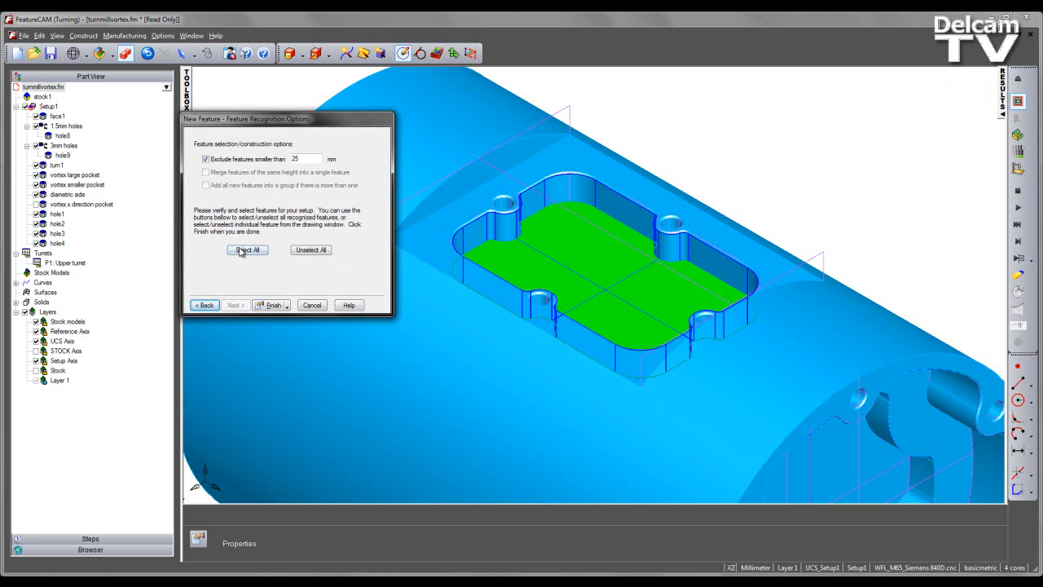
pyautogui.click(247, 250)
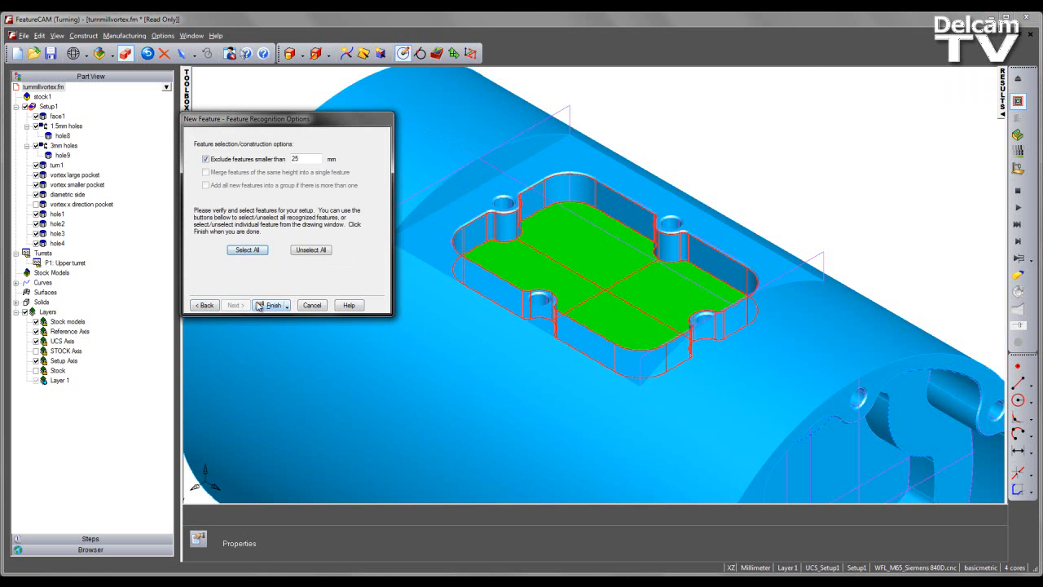
pyautogui.click(269, 305)
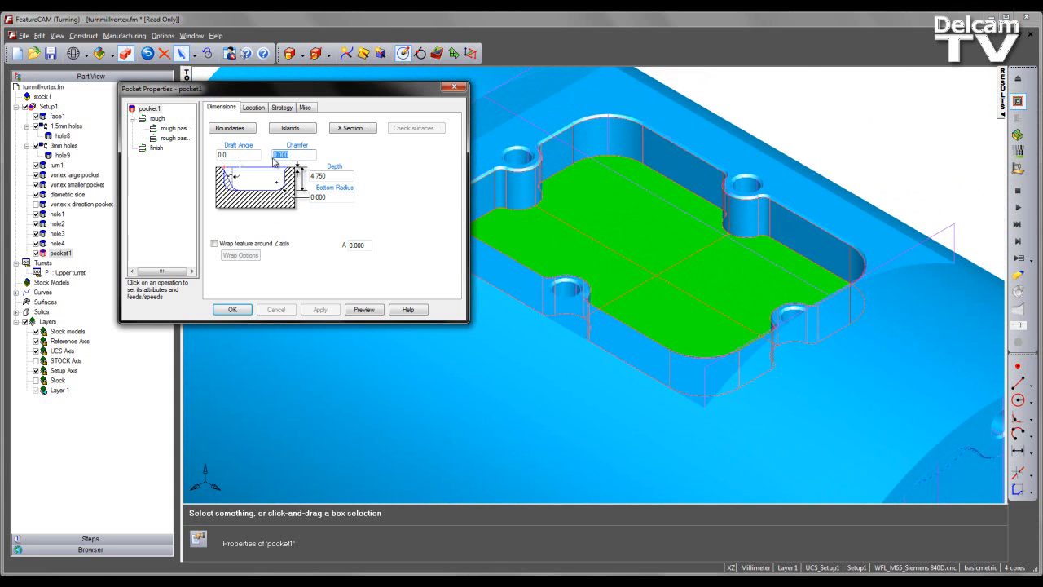
# Set pocket1's chamfer to 0.25 and apply it.
pyautogui.write('0.25')
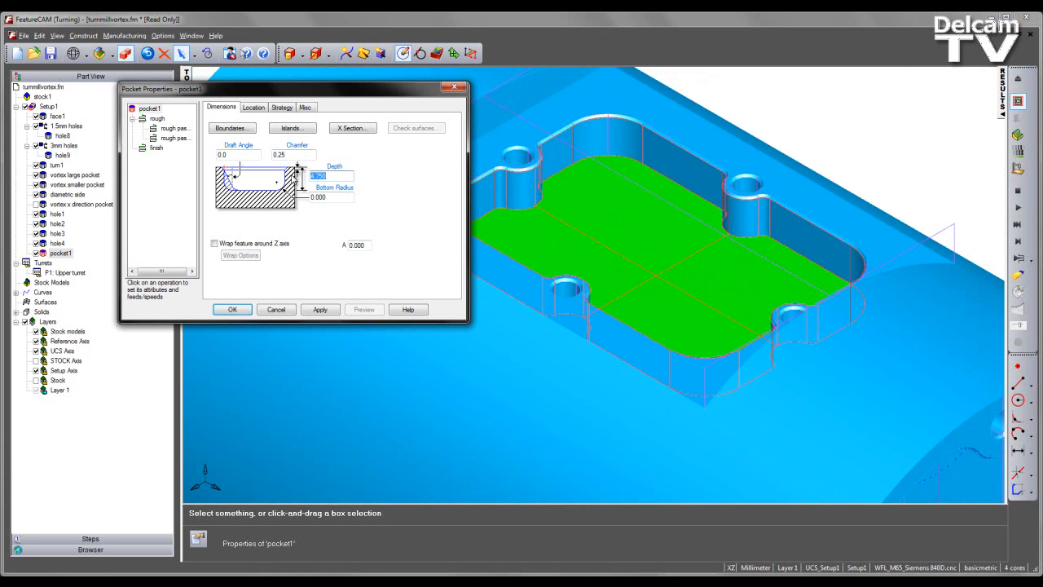
pyautogui.click(319, 310)
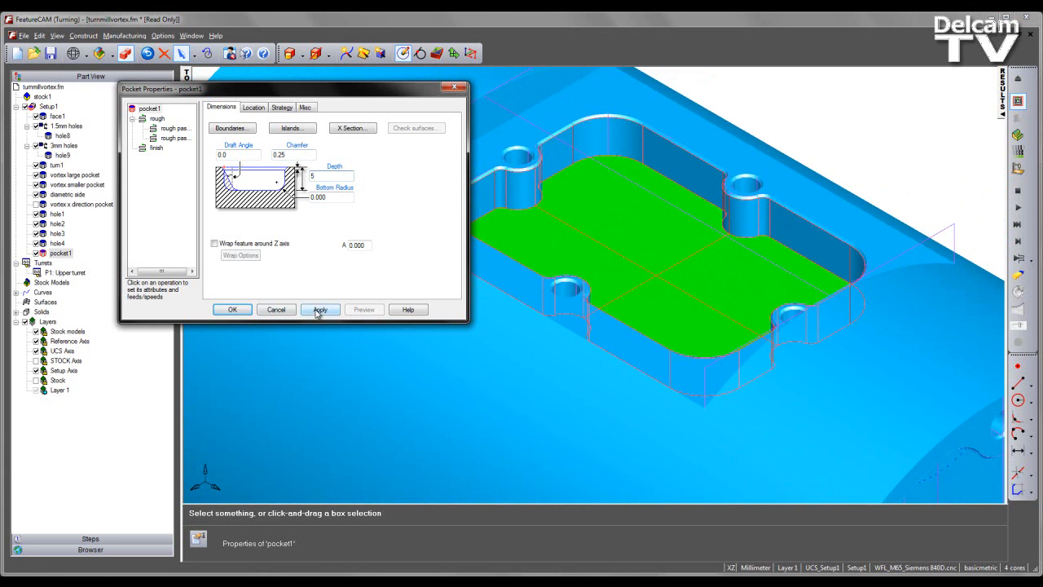
pyautogui.click(320, 310)
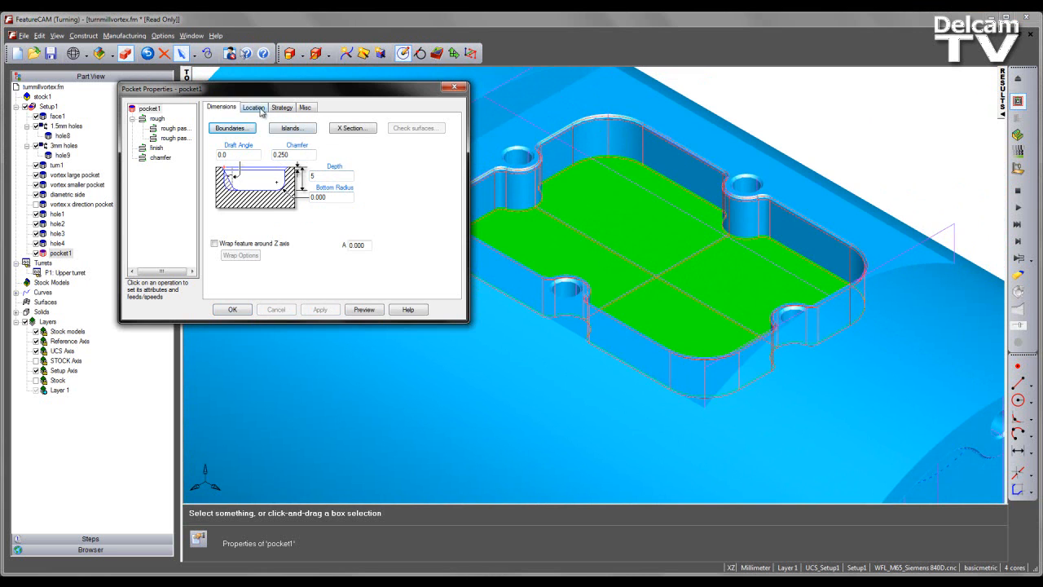
# Apply a 0.25 position offset on the Location settings and move on to the machining strategy.
pyautogui.click(254, 107)
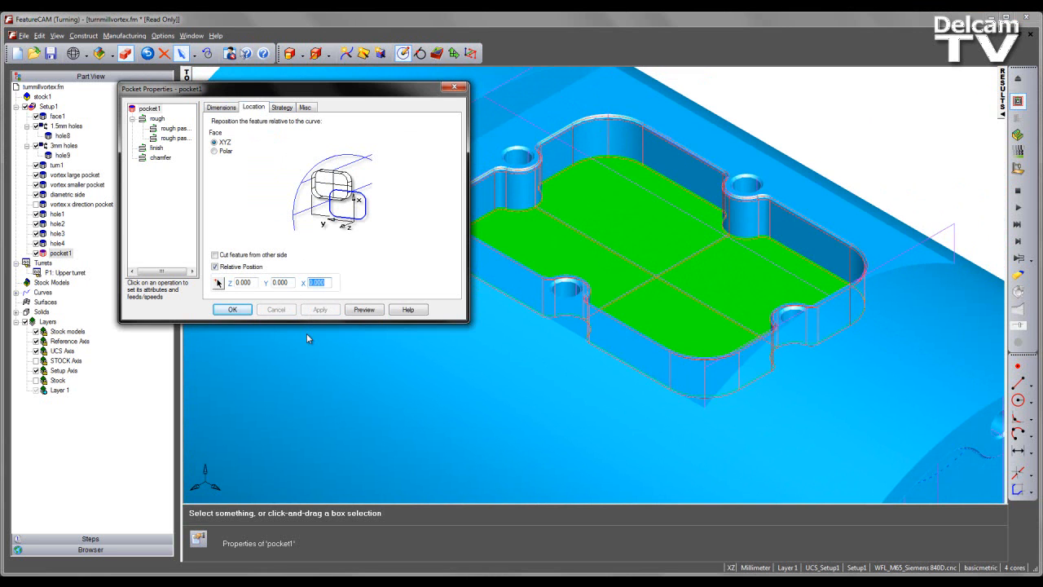
pyautogui.write('0.25')
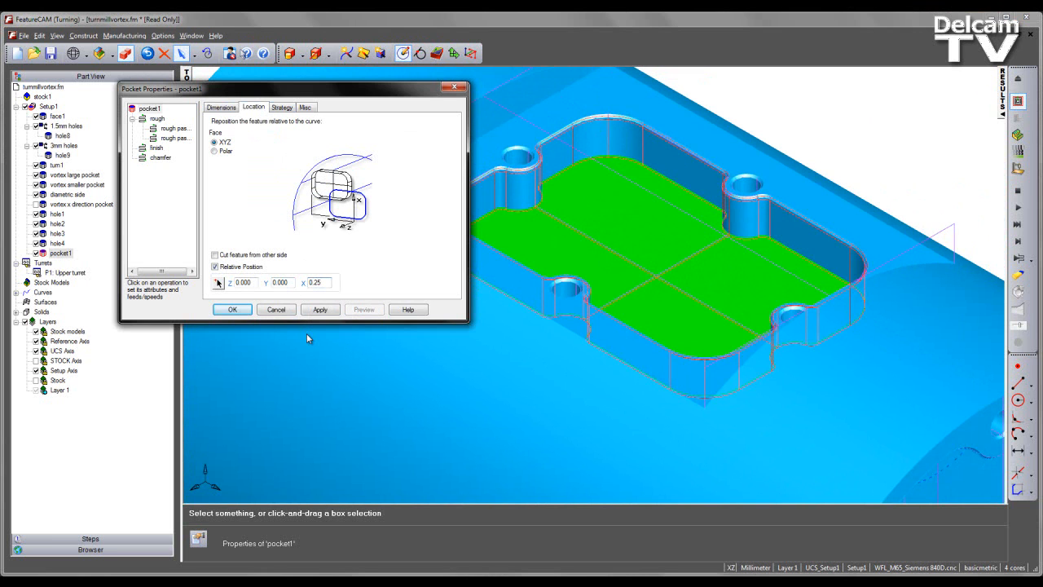
pyautogui.click(320, 310)
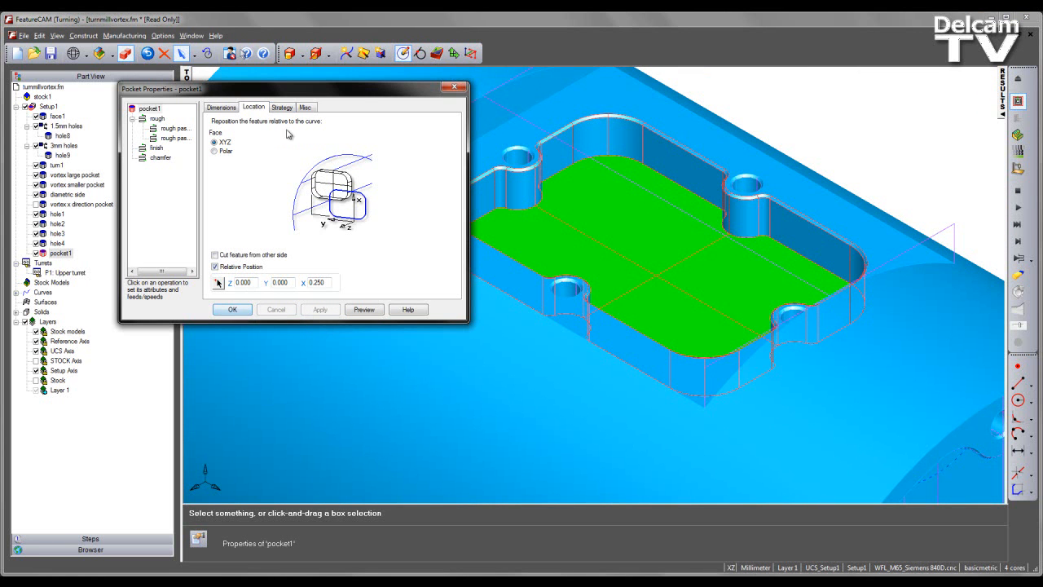
pyautogui.click(280, 108)
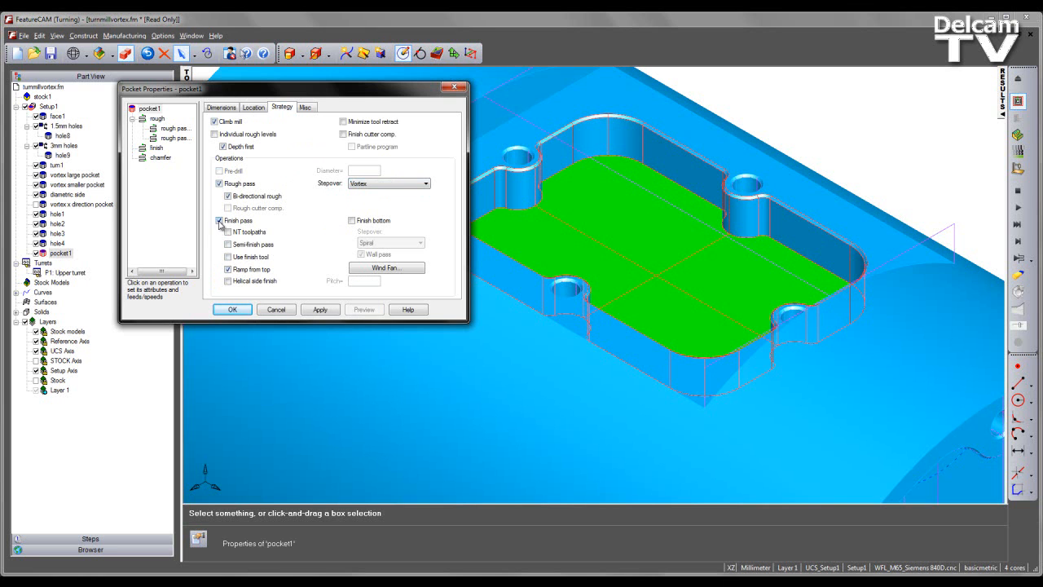
# Turn off pocket1's finish pass and pick a rough-operation milling attribute to override.
pyautogui.click(219, 220)
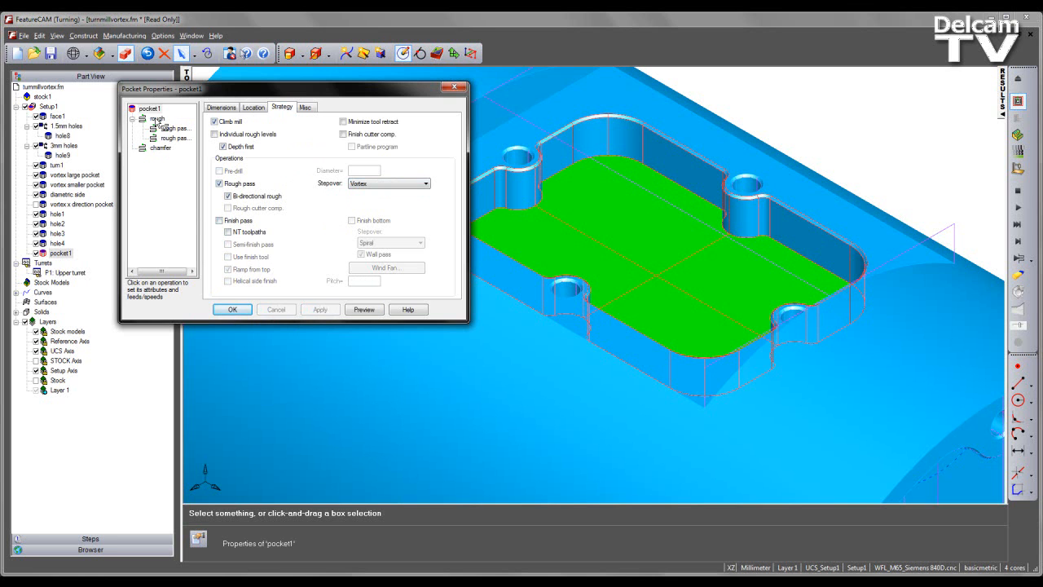
pyautogui.click(156, 117)
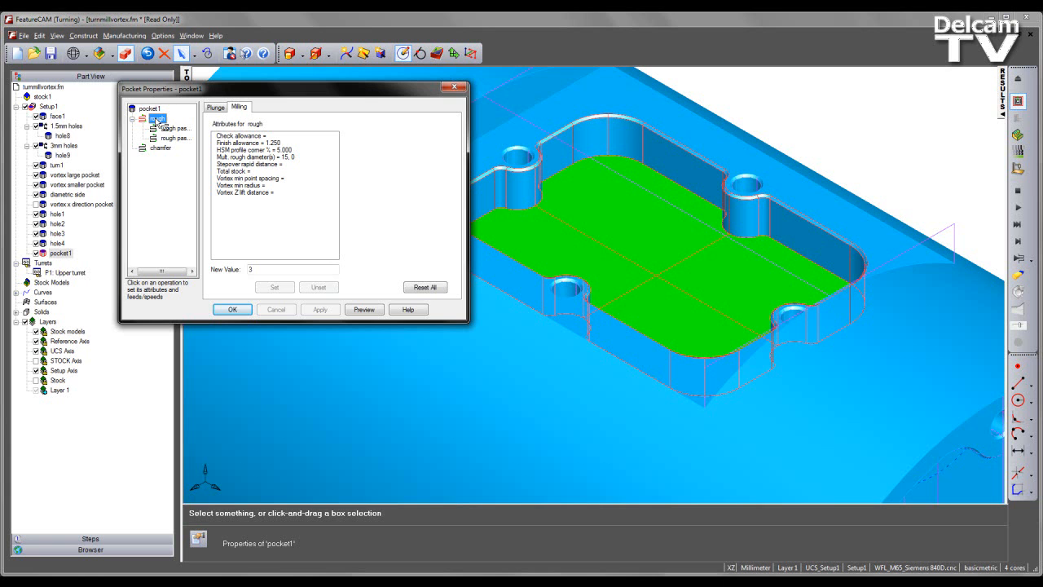
pyautogui.click(156, 117)
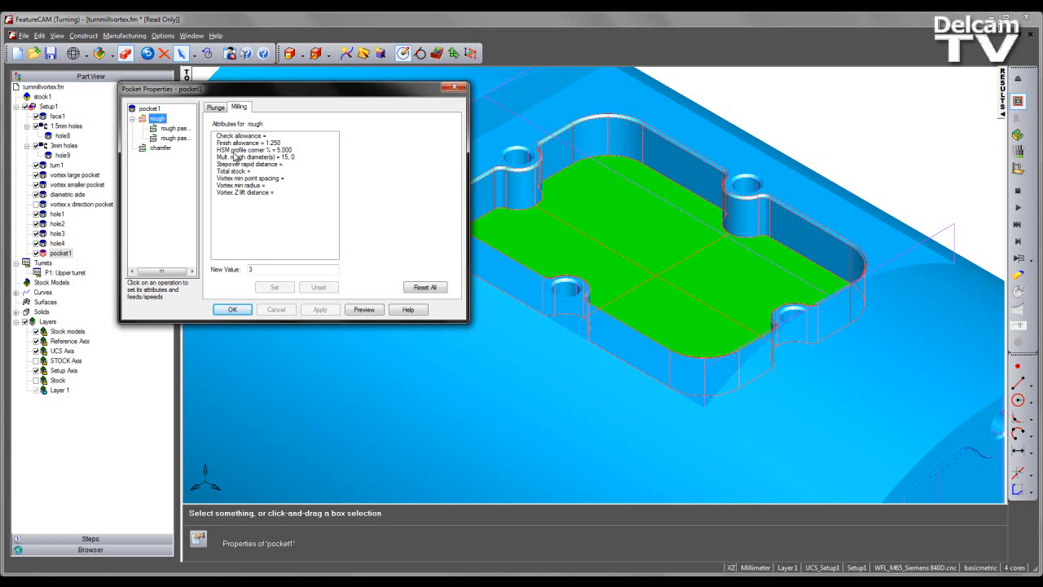
pyautogui.click(258, 156)
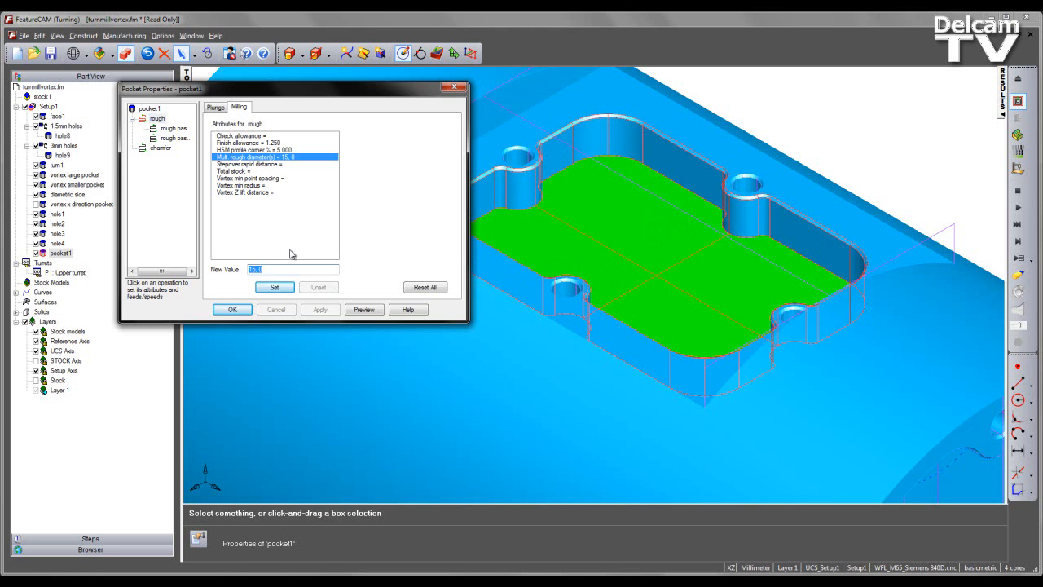
# Set the overridden attribute value, apply it and confirm pocket1's properties.
pyautogui.click(274, 287)
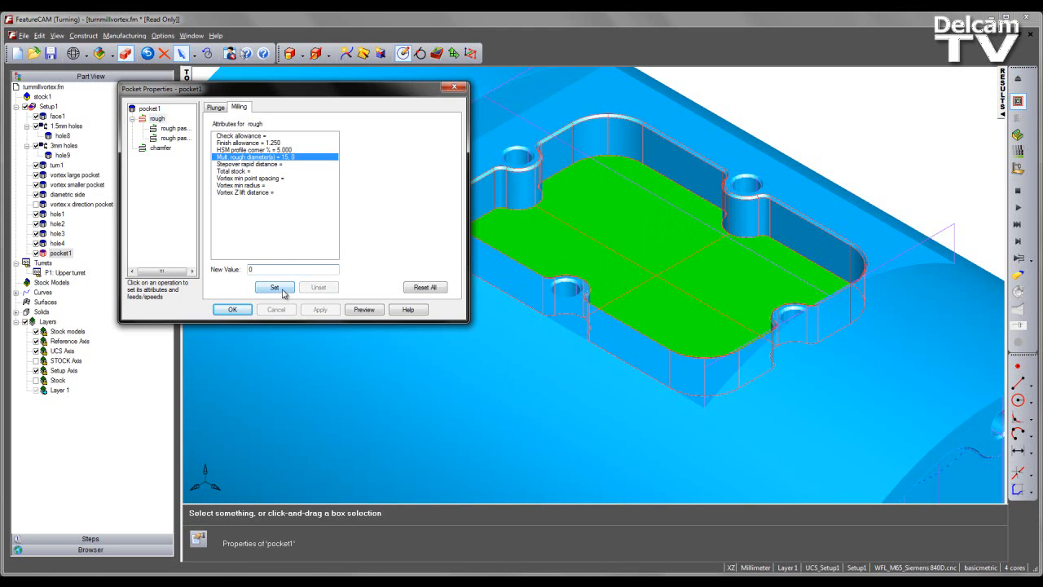
pyautogui.click(273, 286)
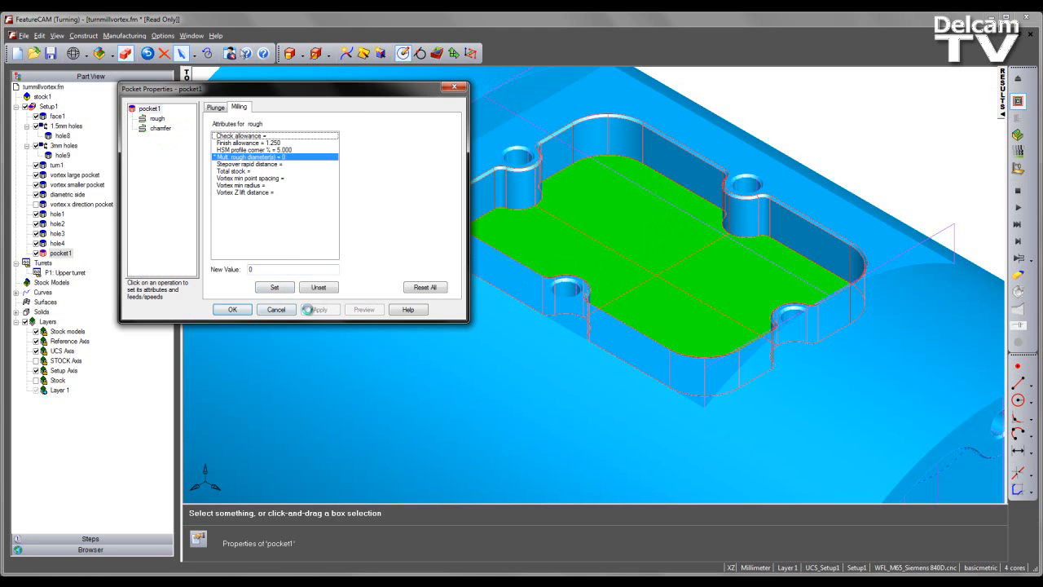
pyautogui.click(156, 117)
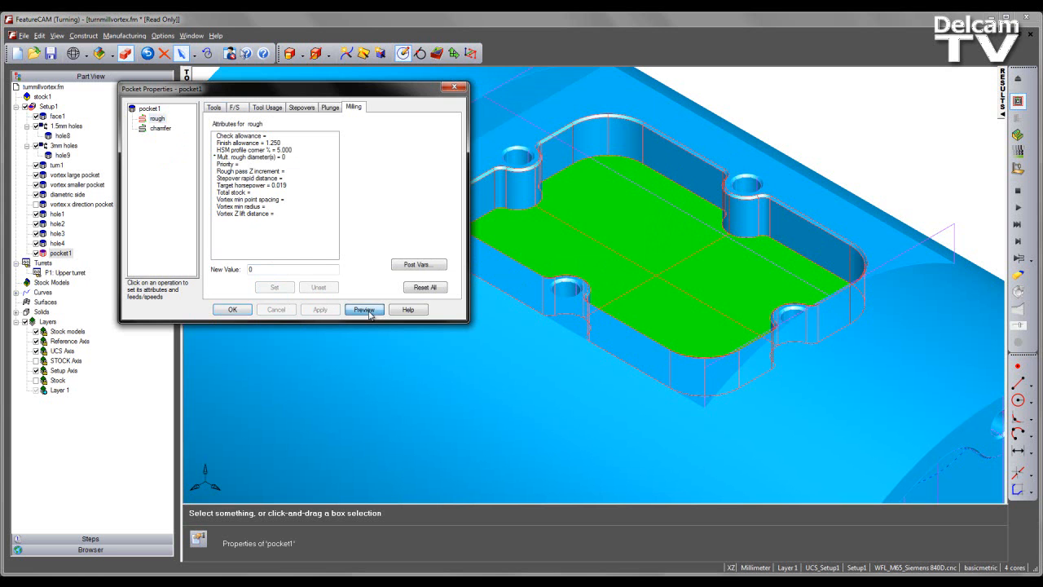
pyautogui.click(365, 309)
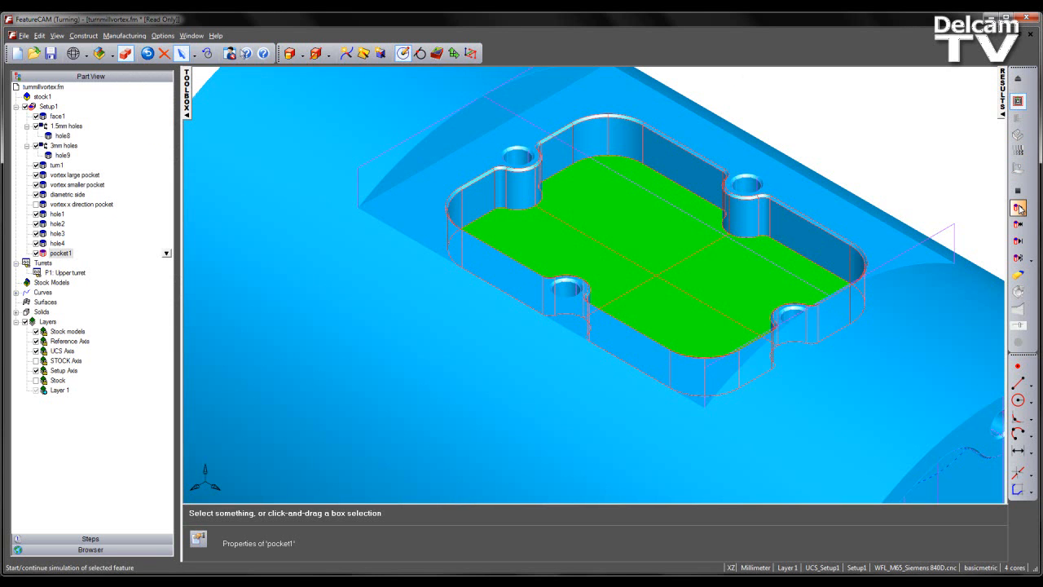